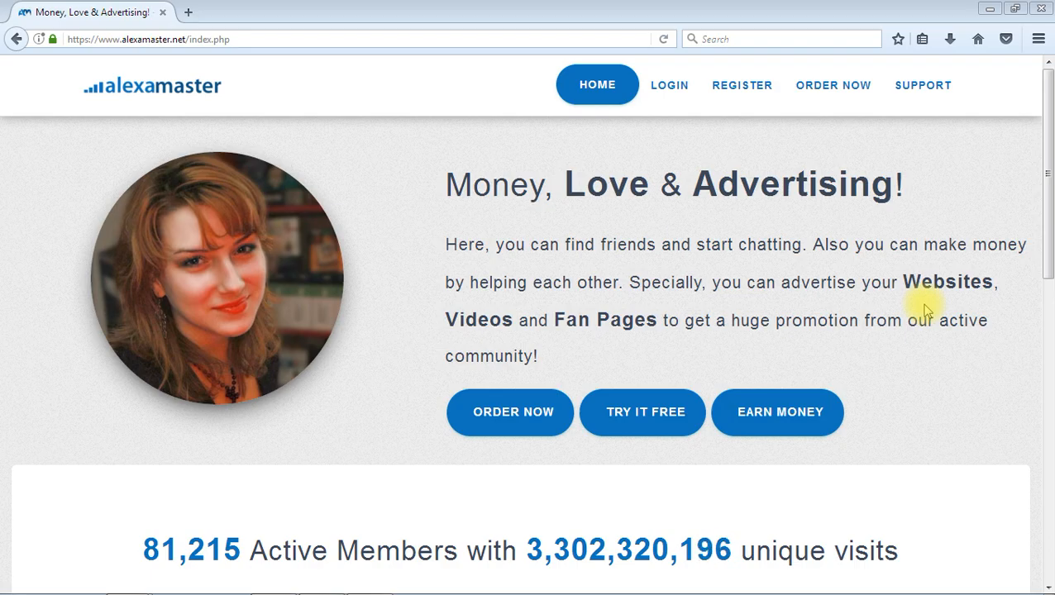
{"action": "mouse_move", "coordinate": [800, 189]}
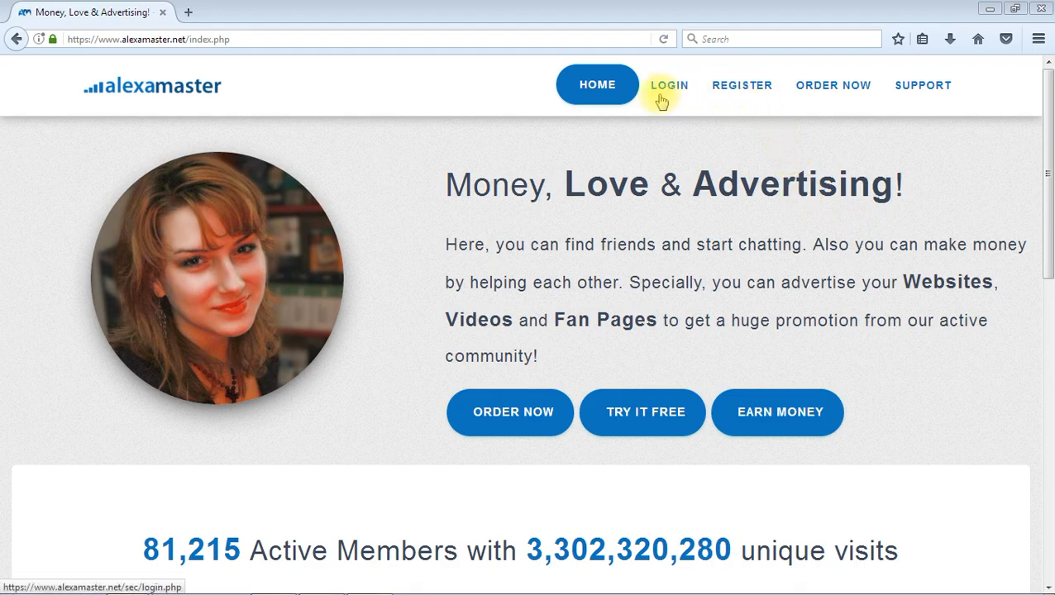
Browse the Login, Register, Recover and Help pages from the navigation bar, returning home
{"action": "left_click", "coordinate": [668, 86]}
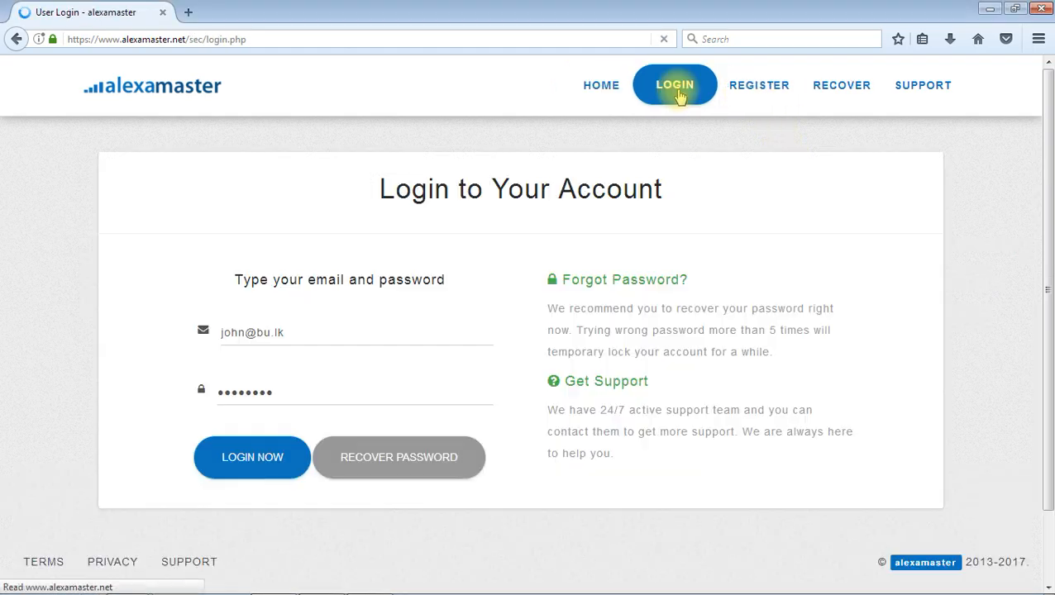
{"action": "left_click", "coordinate": [747, 85]}
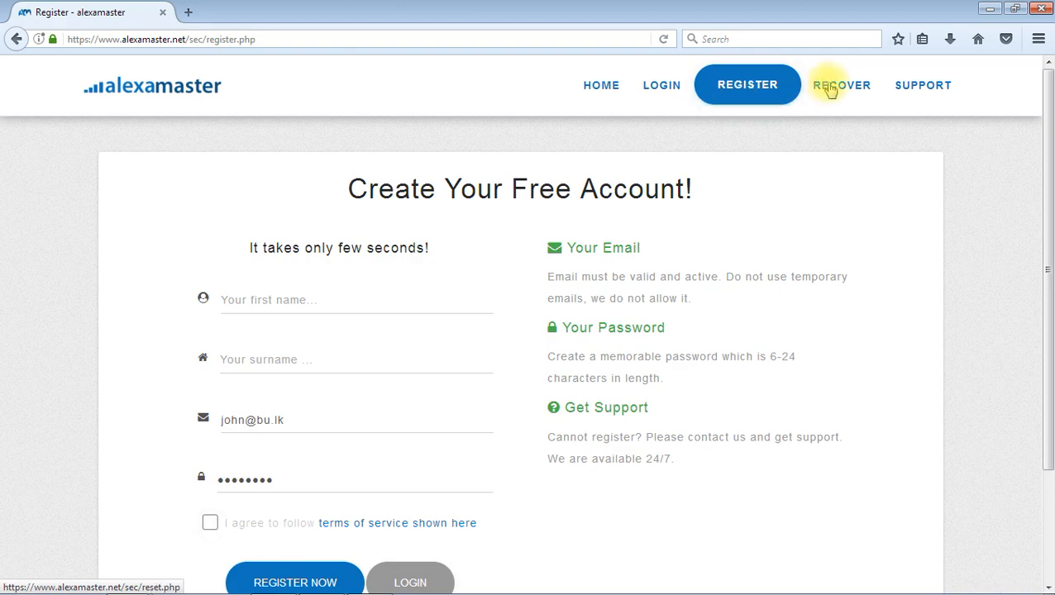
{"action": "left_click", "coordinate": [840, 84]}
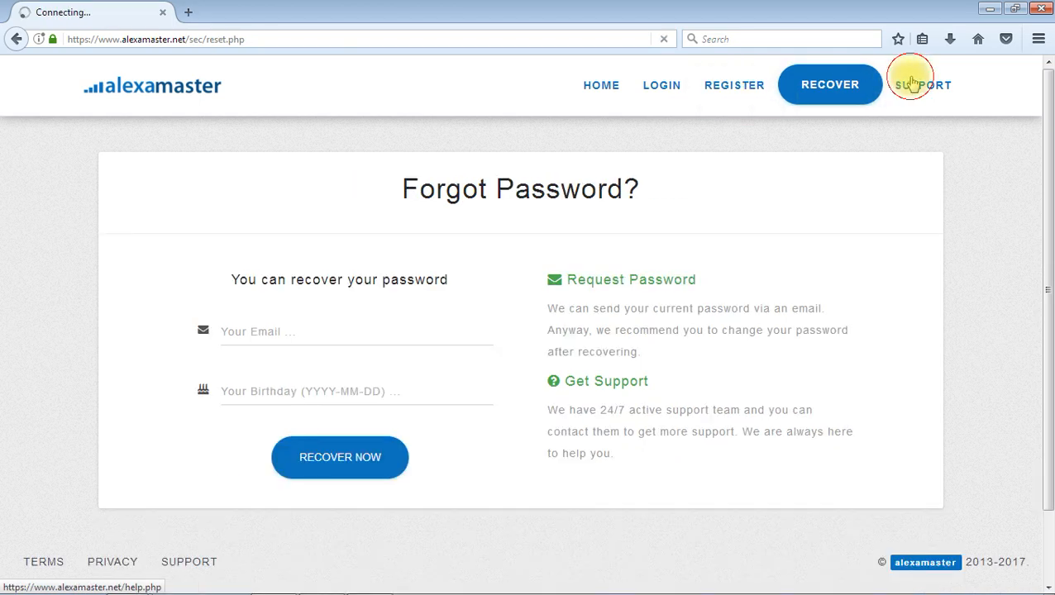
{"action": "left_click", "coordinate": [926, 85]}
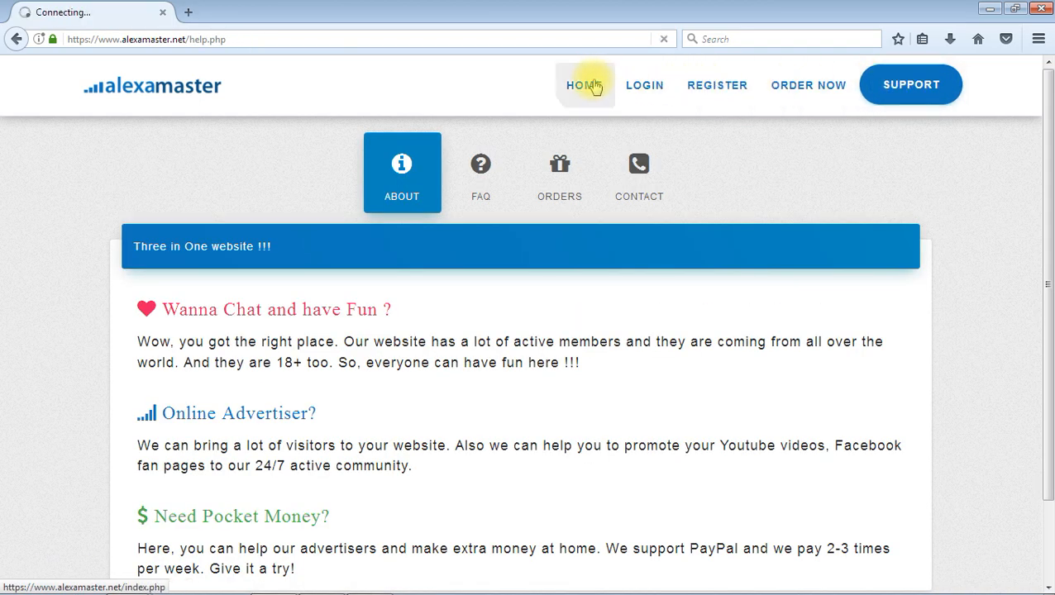
{"action": "left_click", "coordinate": [585, 86]}
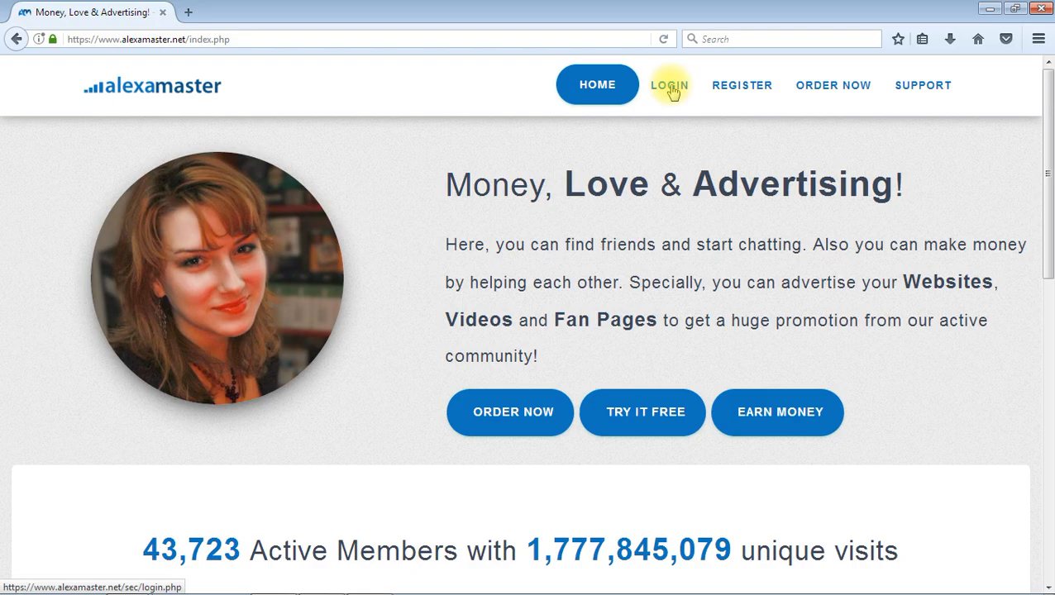
{"action": "mouse_move", "coordinate": [741, 86]}
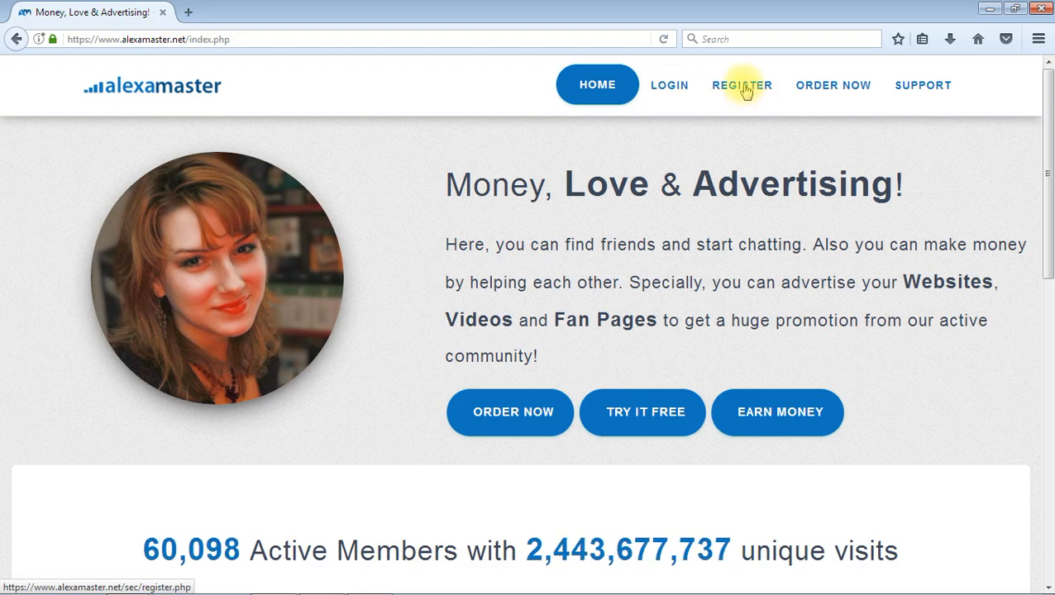
Reach the Register page for a free account, then head toward password recovery
{"action": "left_click", "coordinate": [741, 86]}
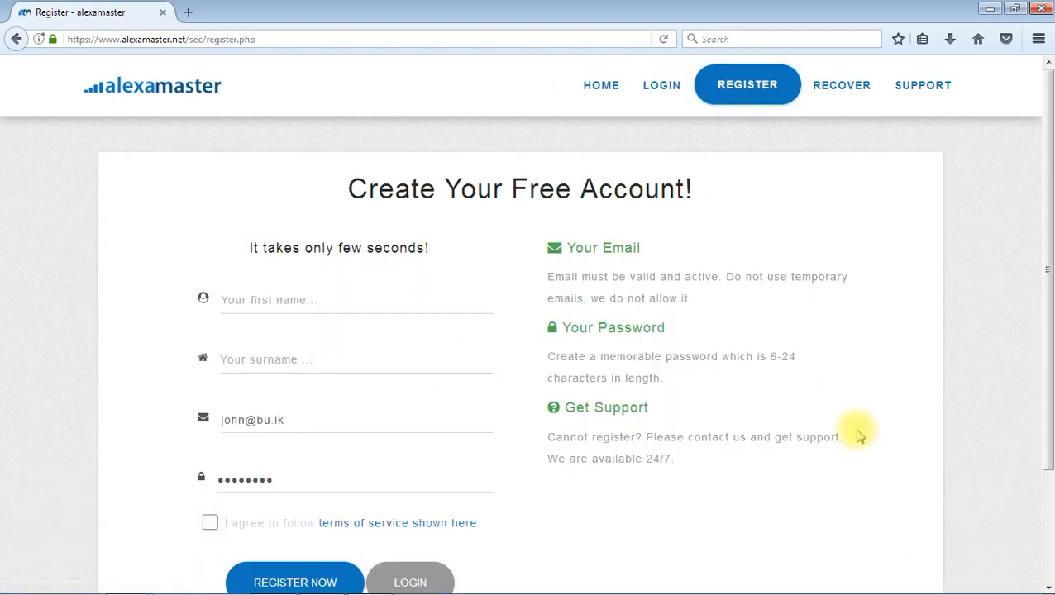
{"action": "mouse_move", "coordinate": [962, 265]}
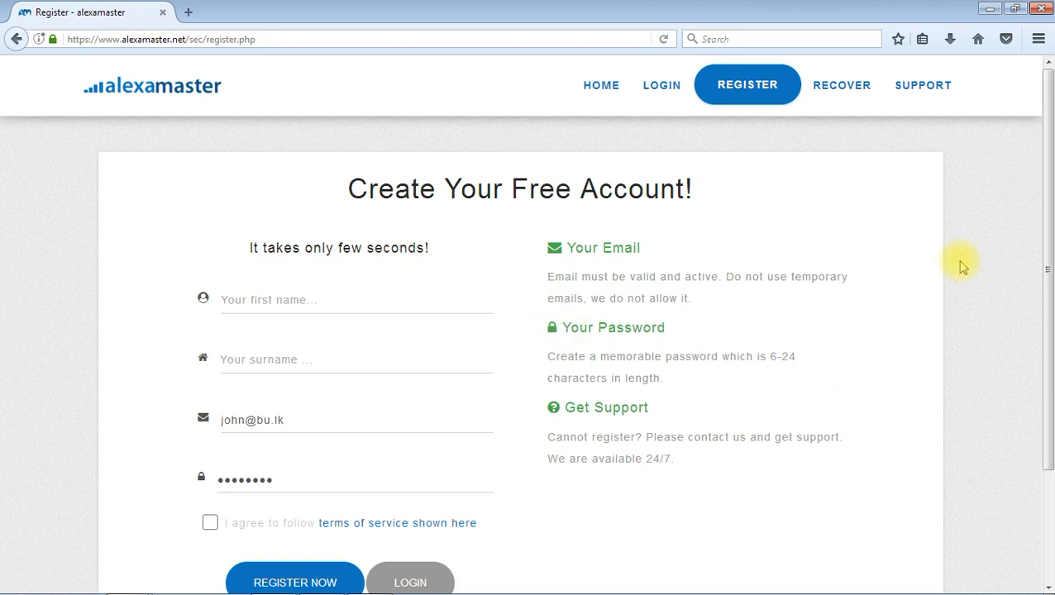
{"action": "mouse_move", "coordinate": [843, 165]}
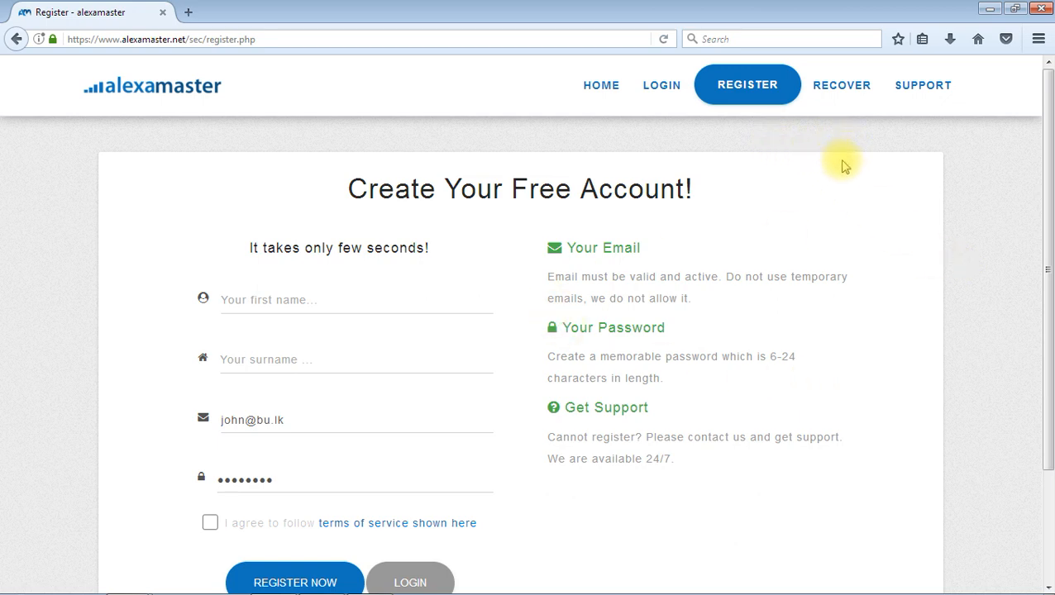
{"action": "left_click", "coordinate": [842, 84]}
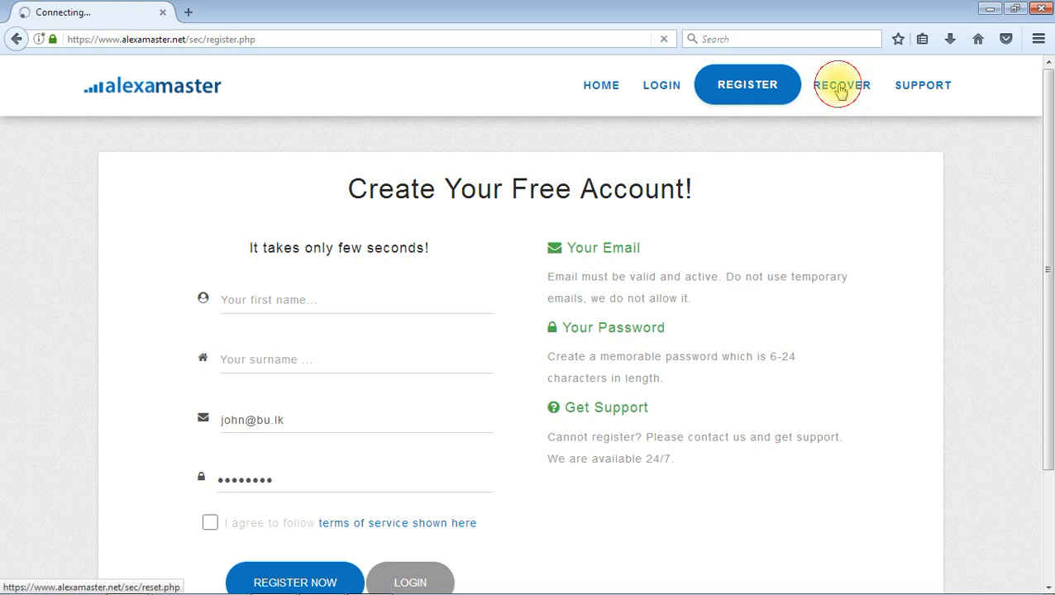
Show the Forgot Password form and focus its recovery email field
{"action": "left_click", "coordinate": [842, 84]}
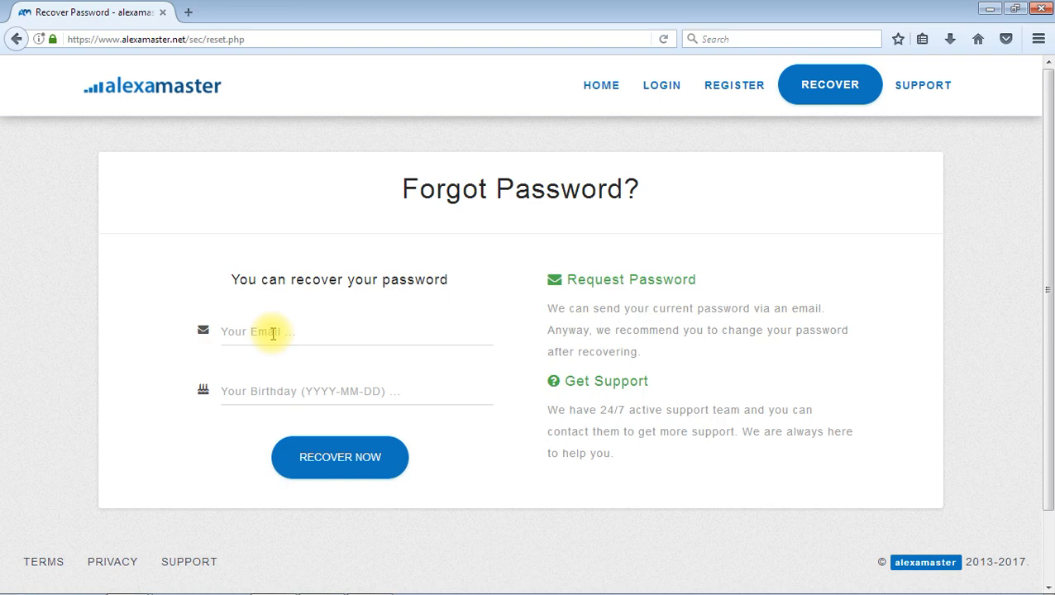
{"action": "left_click", "coordinate": [347, 331]}
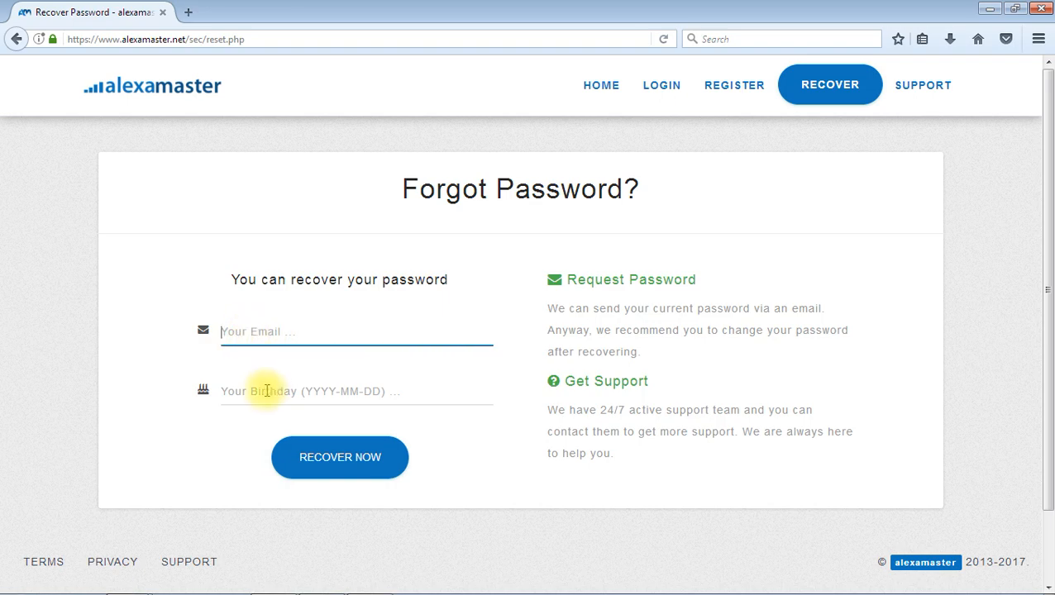
{"action": "mouse_move", "coordinate": [382, 461]}
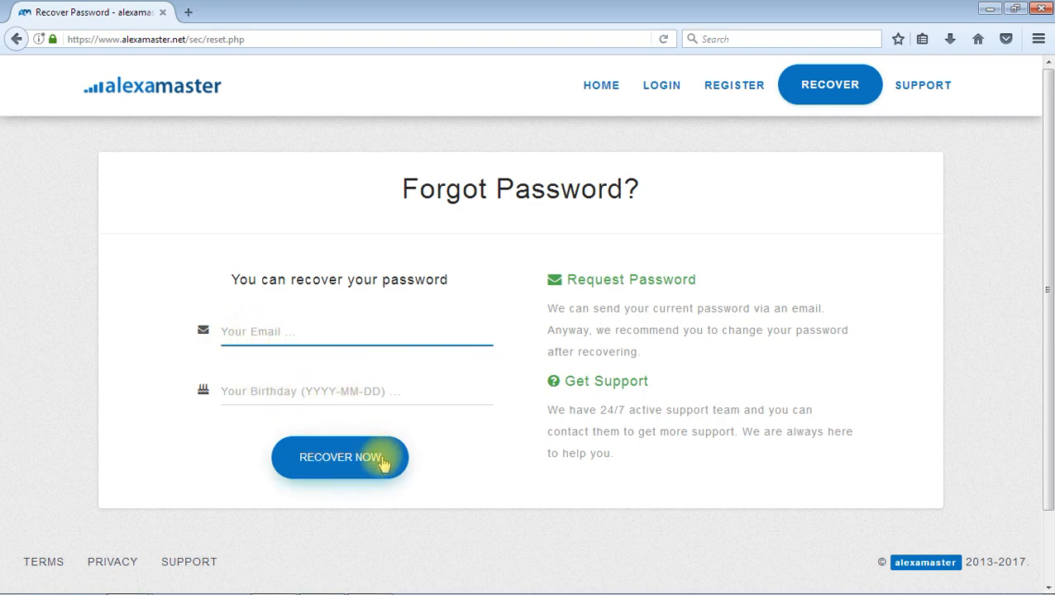
{"action": "mouse_move", "coordinate": [483, 465]}
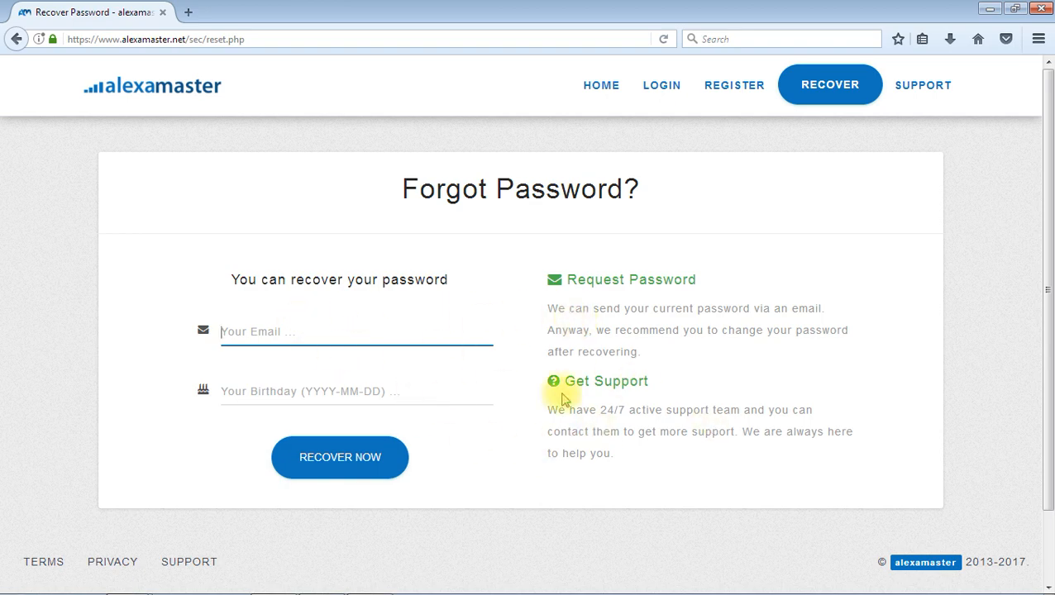
{"action": "mouse_move", "coordinate": [879, 155]}
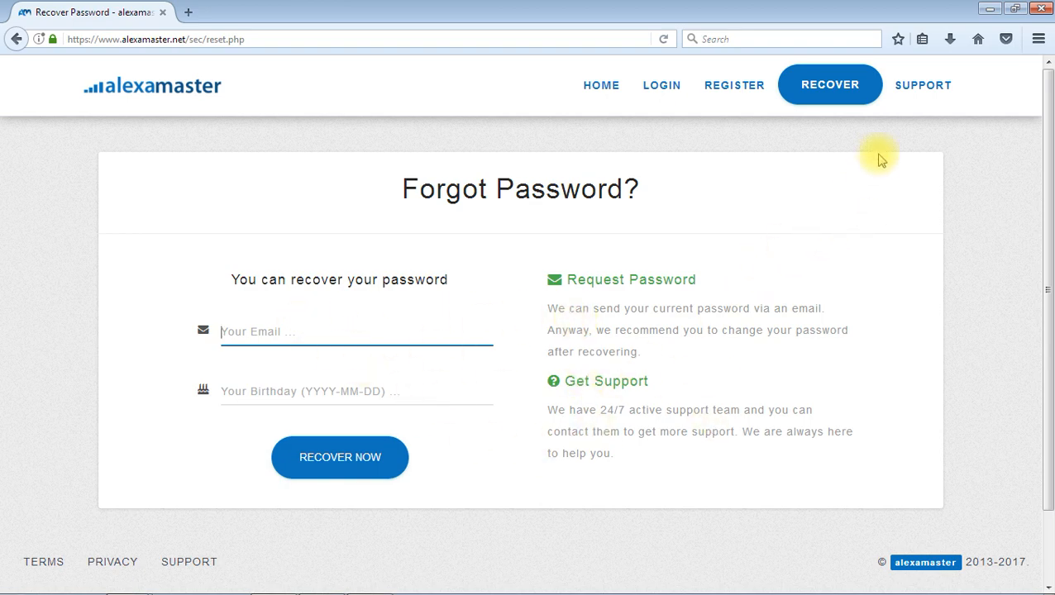
{"action": "left_click", "coordinate": [923, 86]}
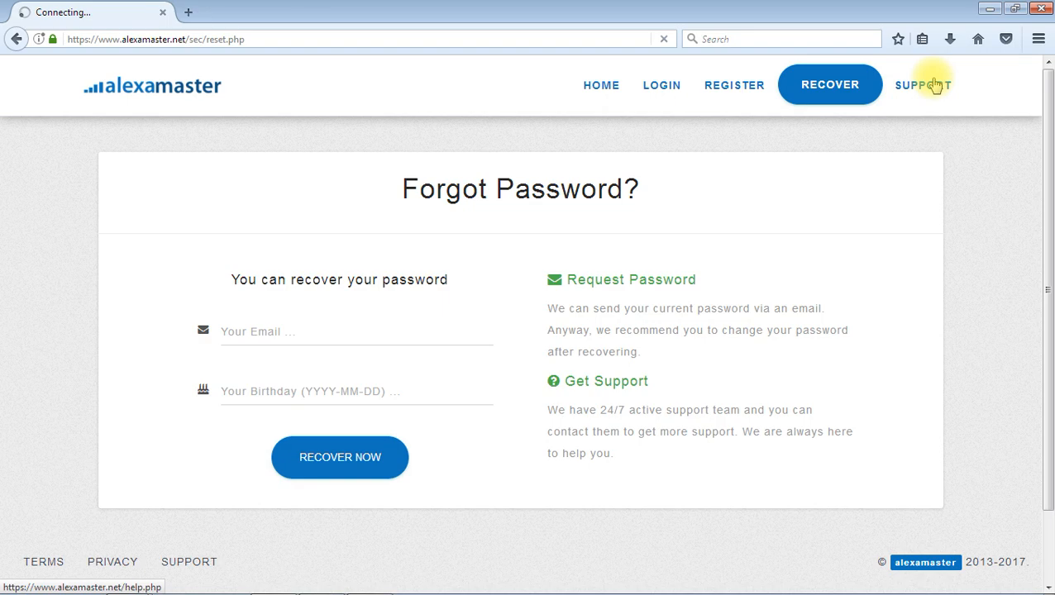
View the Help & Support Contact tab with support ticket, hotline and Skype details
{"action": "left_click", "coordinate": [923, 84]}
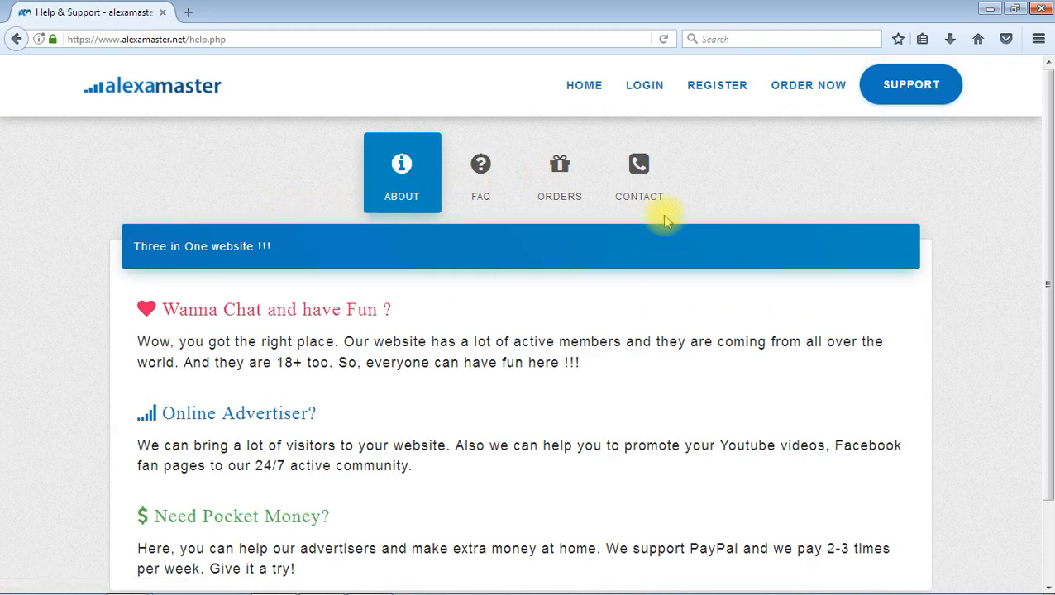
{"action": "left_click", "coordinate": [638, 173]}
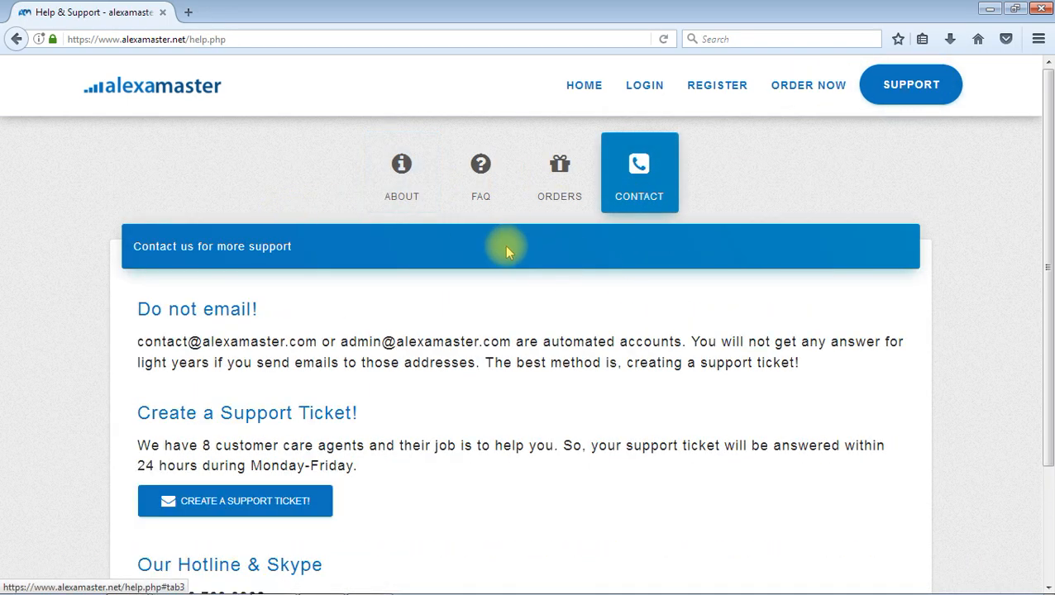
{"action": "scroll", "scroll_direction": "down", "scroll_amount": 3}
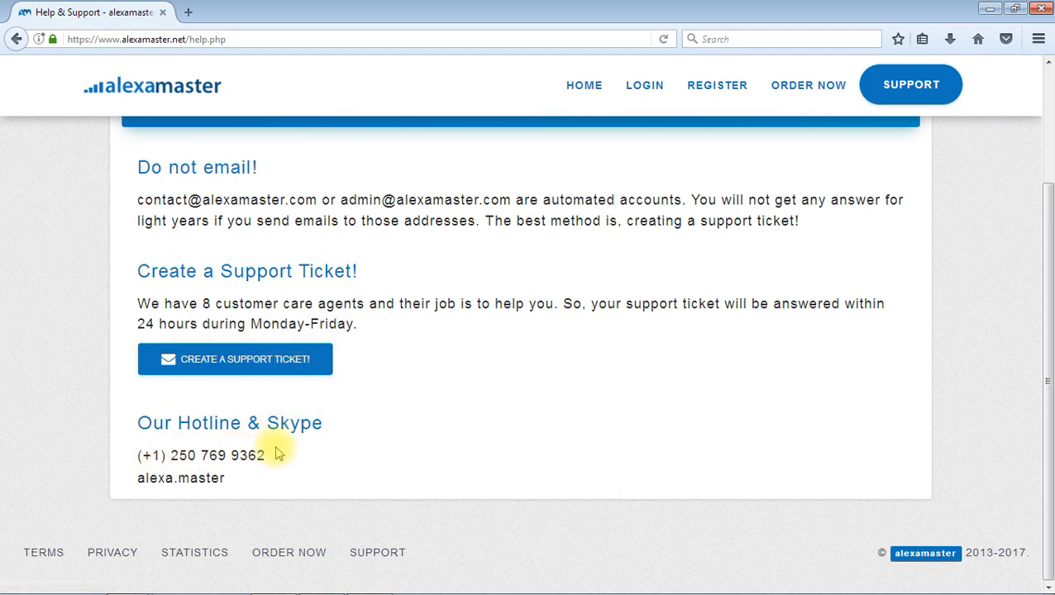
{"action": "mouse_move", "coordinate": [239, 490]}
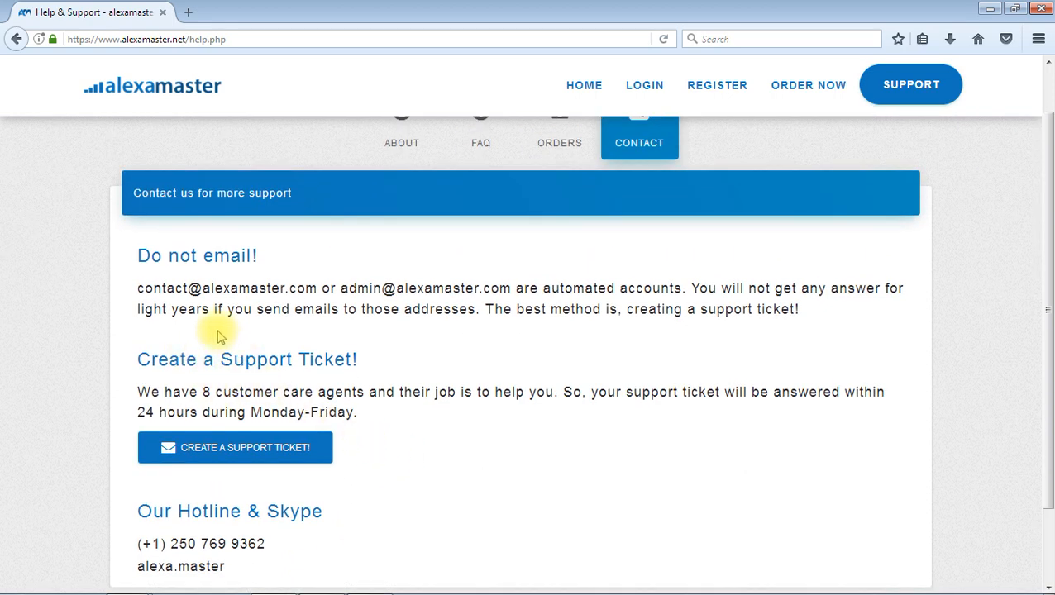
{"action": "mouse_move", "coordinate": [169, 306]}
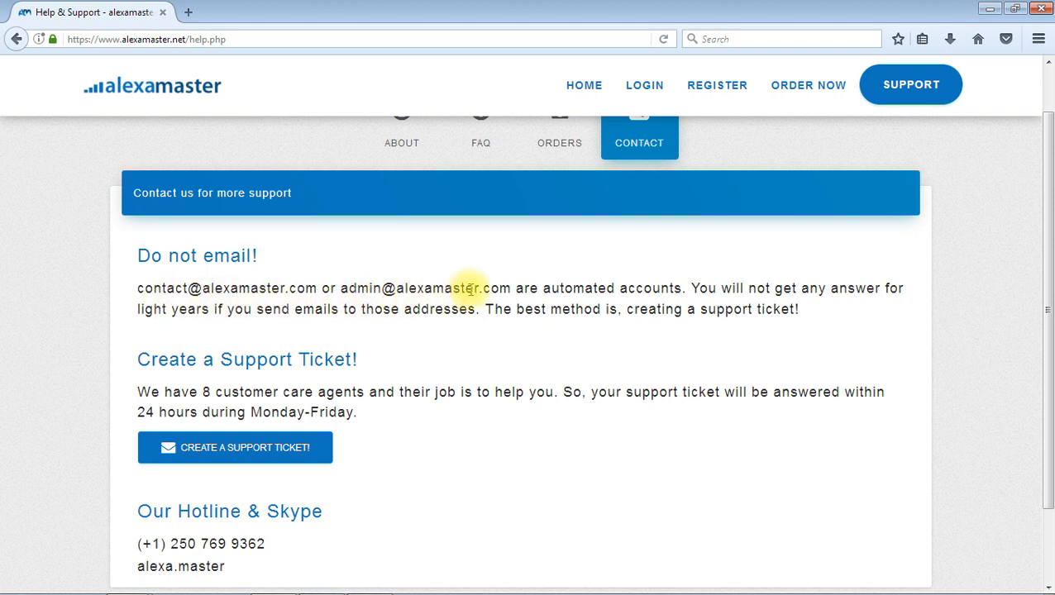
{"action": "mouse_move", "coordinate": [415, 339]}
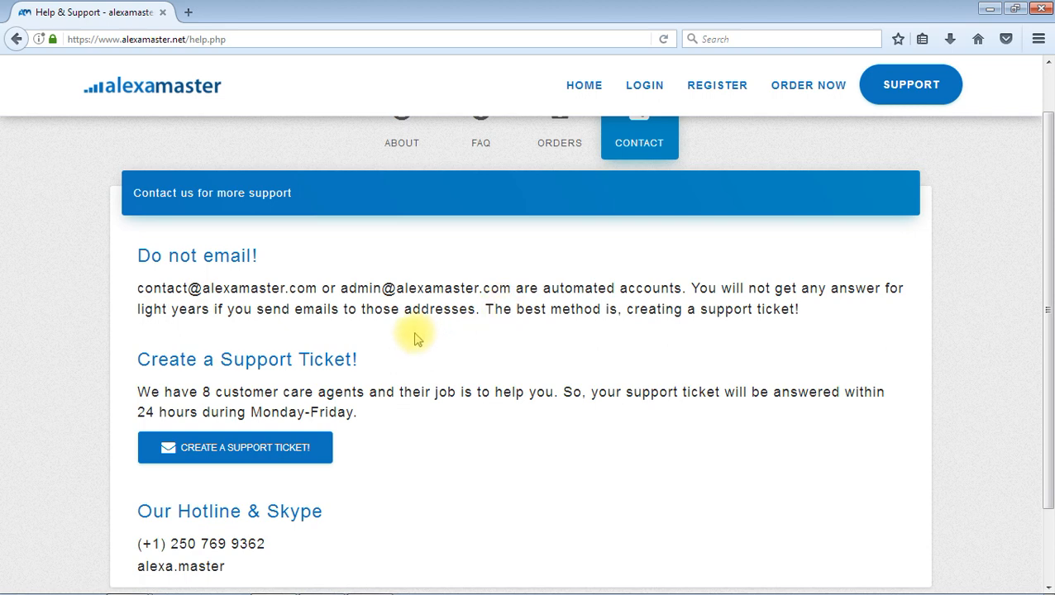
{"action": "mouse_move", "coordinate": [466, 364]}
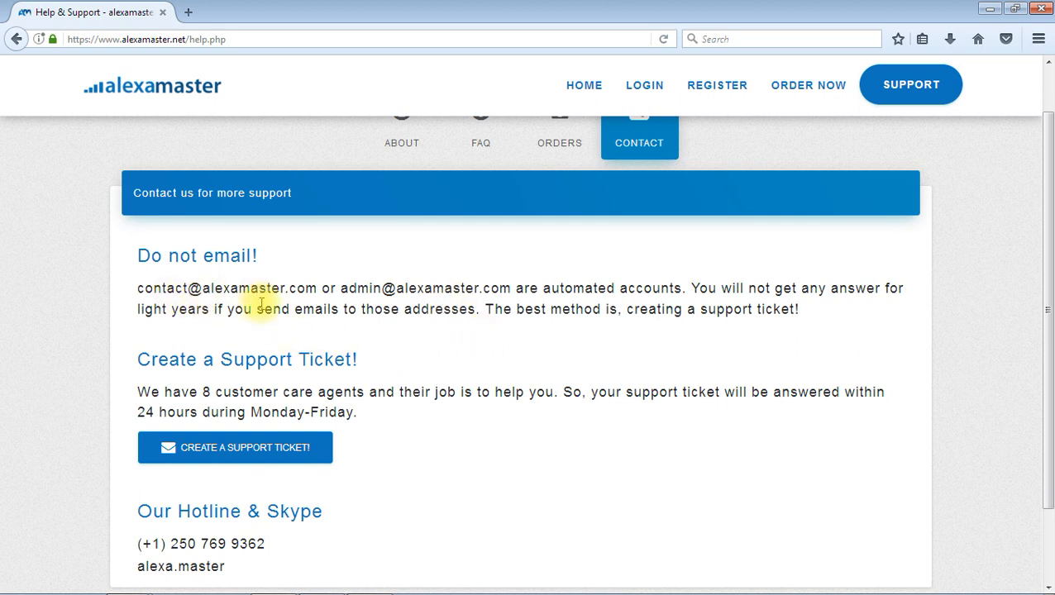
{"action": "mouse_move", "coordinate": [400, 342]}
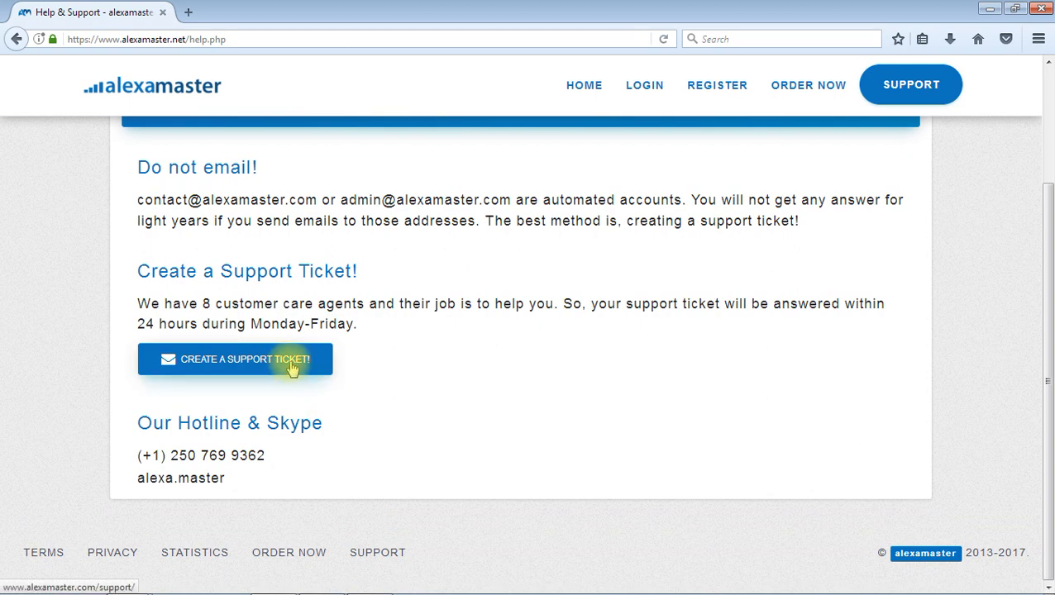
{"action": "mouse_move", "coordinate": [311, 424]}
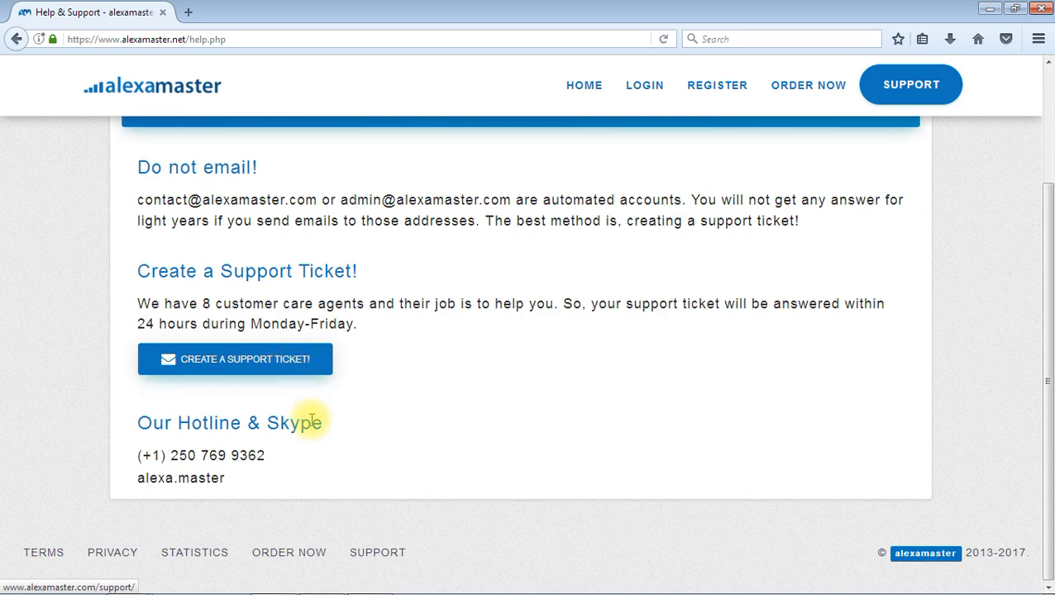
{"action": "mouse_move", "coordinate": [238, 506]}
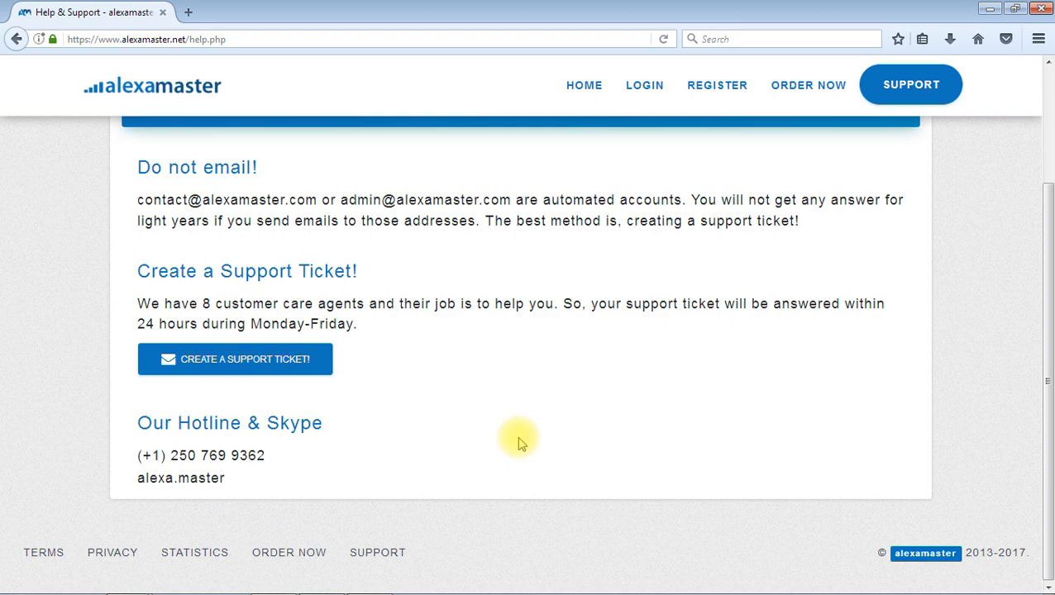
{"action": "mouse_move", "coordinate": [455, 505]}
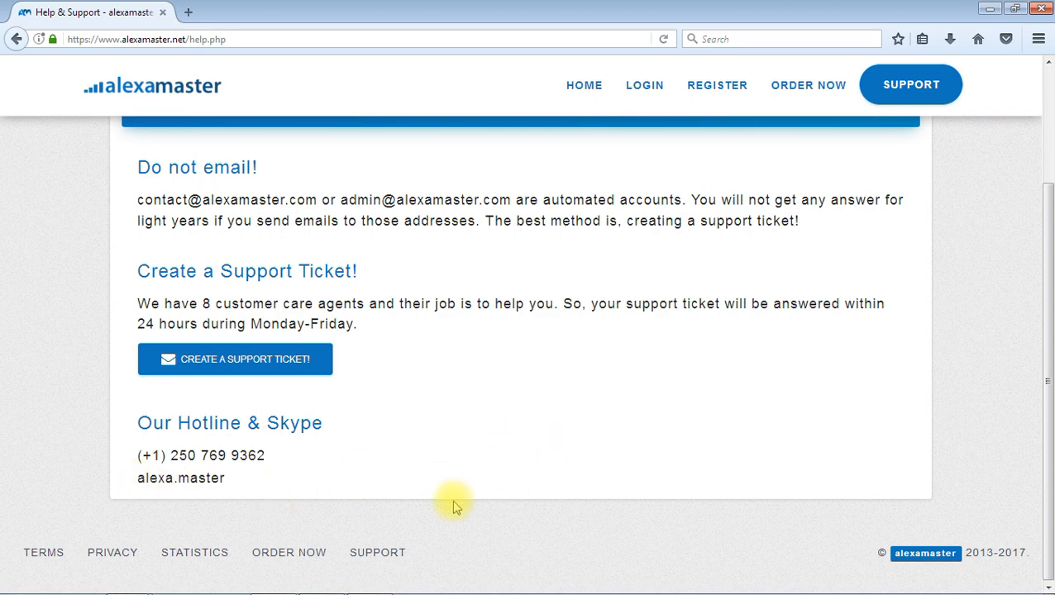
{"action": "mouse_move", "coordinate": [266, 498]}
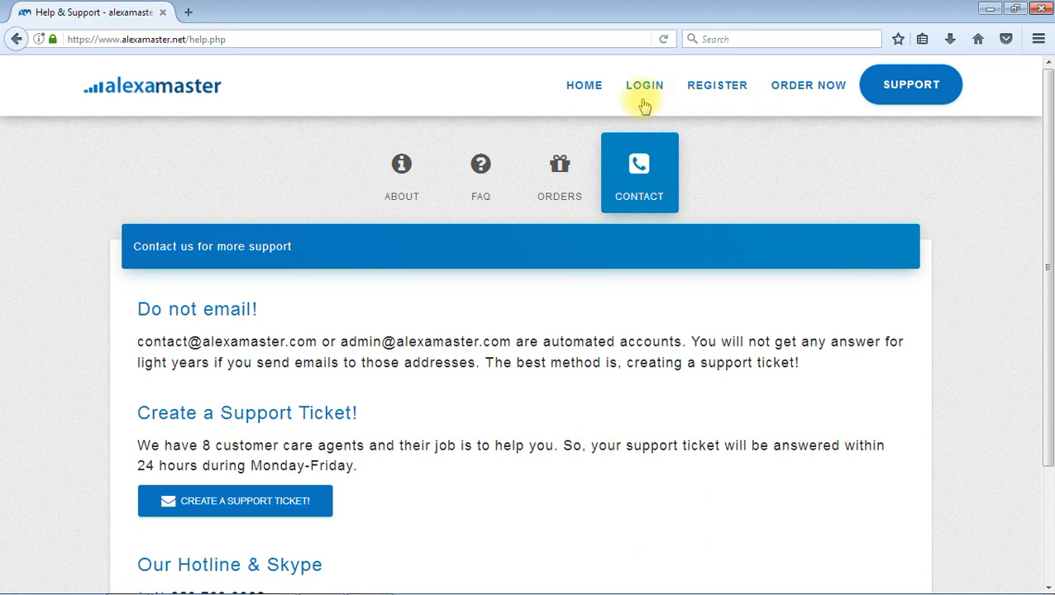
Log in with the filled email and password via LOGIN NOW, landing on the welcome page
{"action": "left_click", "coordinate": [646, 86]}
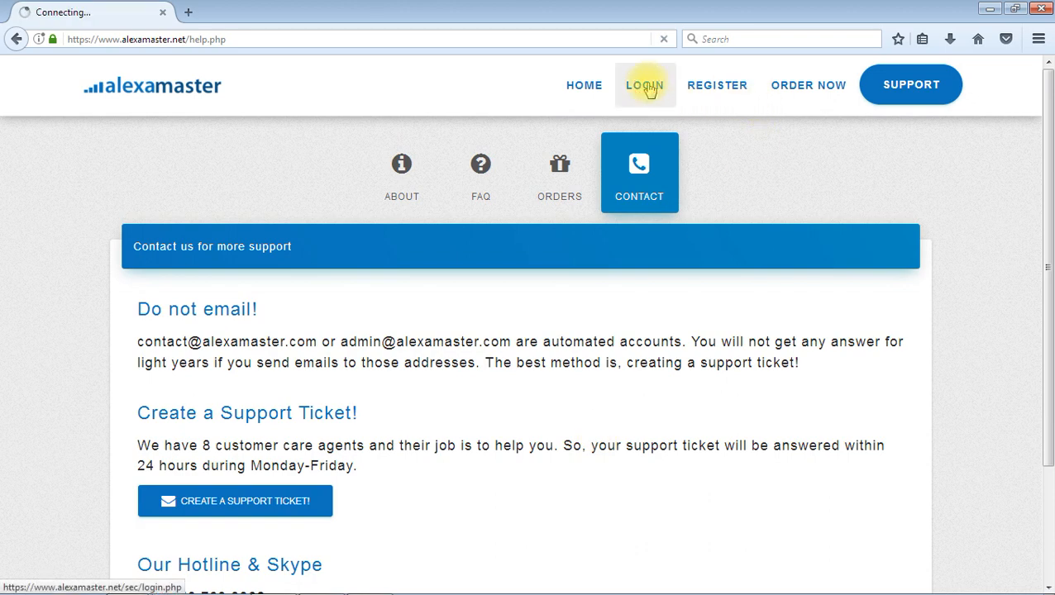
{"action": "left_click", "coordinate": [646, 85]}
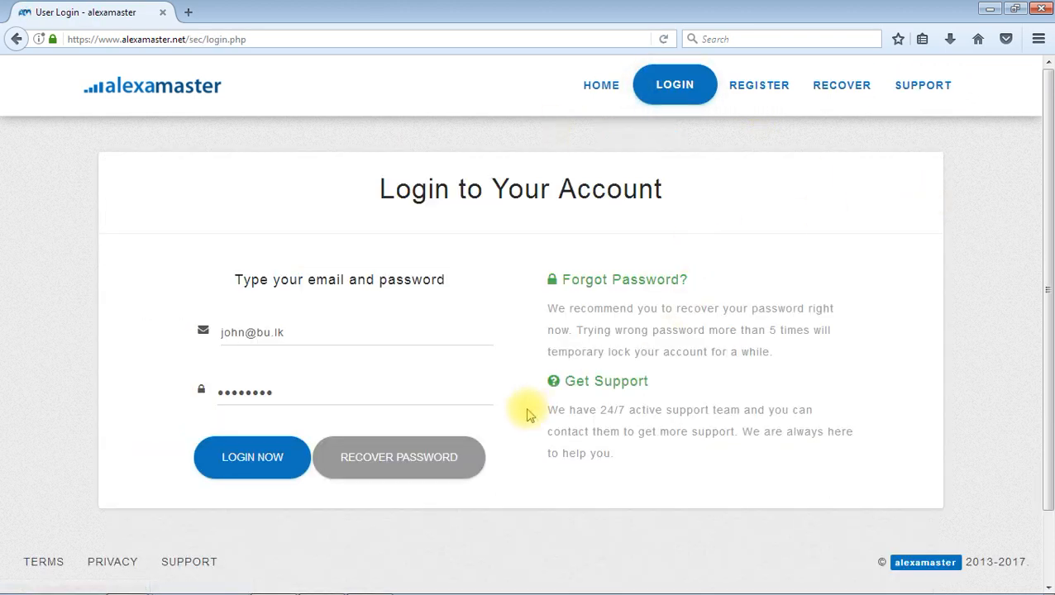
{"action": "mouse_move", "coordinate": [331, 273]}
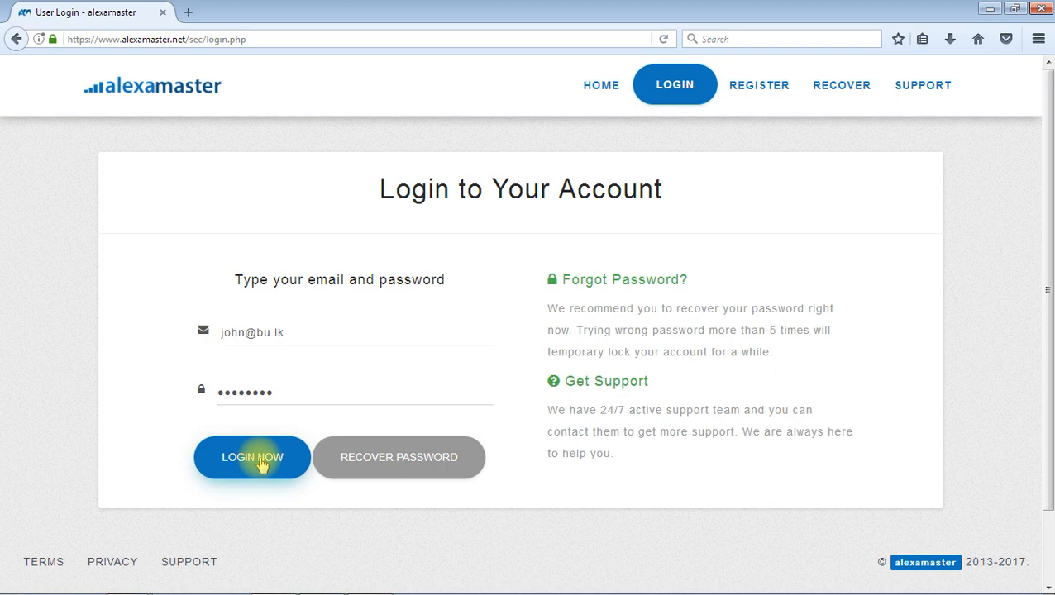
{"action": "left_click", "coordinate": [251, 456]}
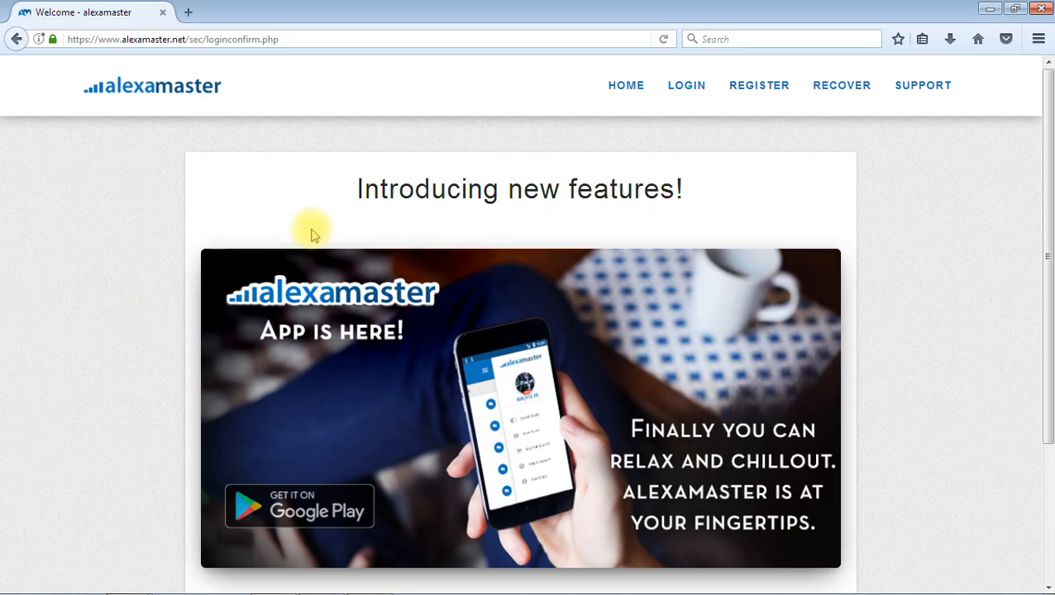
{"action": "mouse_move", "coordinate": [372, 218]}
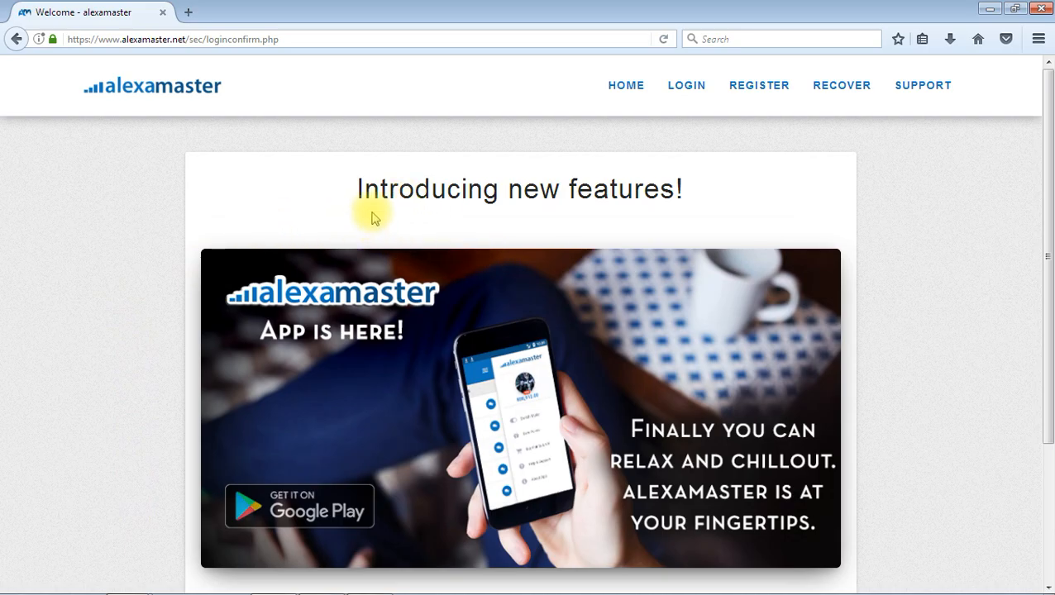
{"action": "mouse_move", "coordinate": [341, 222]}
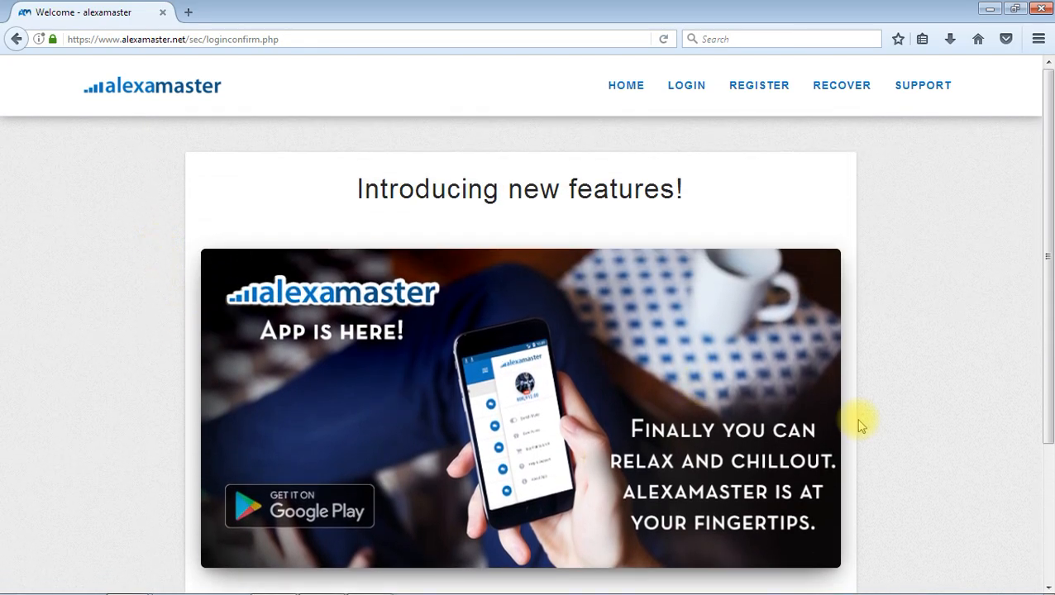
Use GO TO MY ACCOUNT! to reach the My Profile dashboard with points balance
{"action": "scroll", "scroll_direction": "down", "scroll_amount": 3}
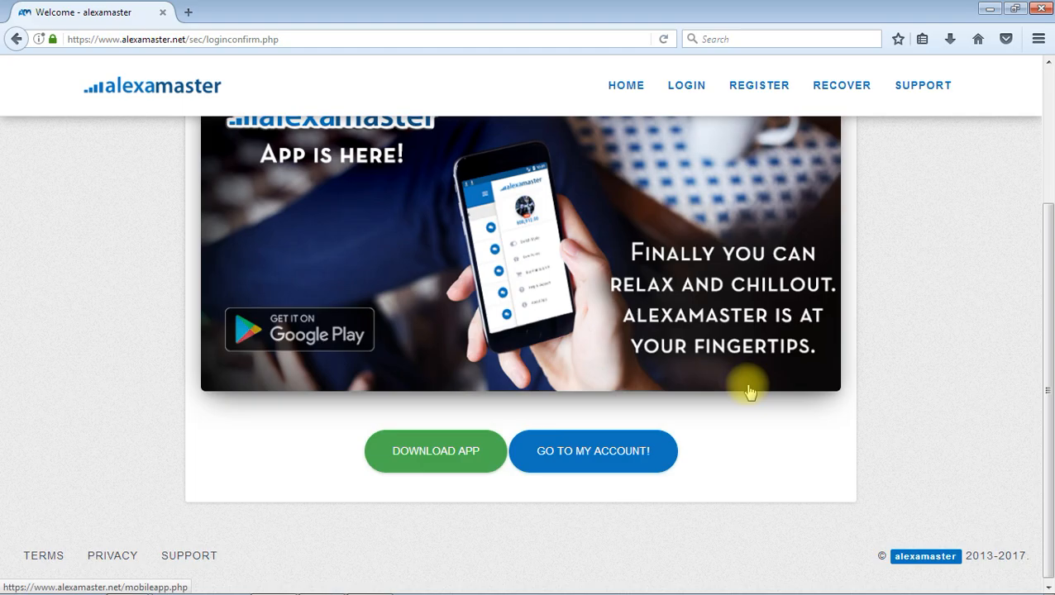
{"action": "mouse_move", "coordinate": [787, 415]}
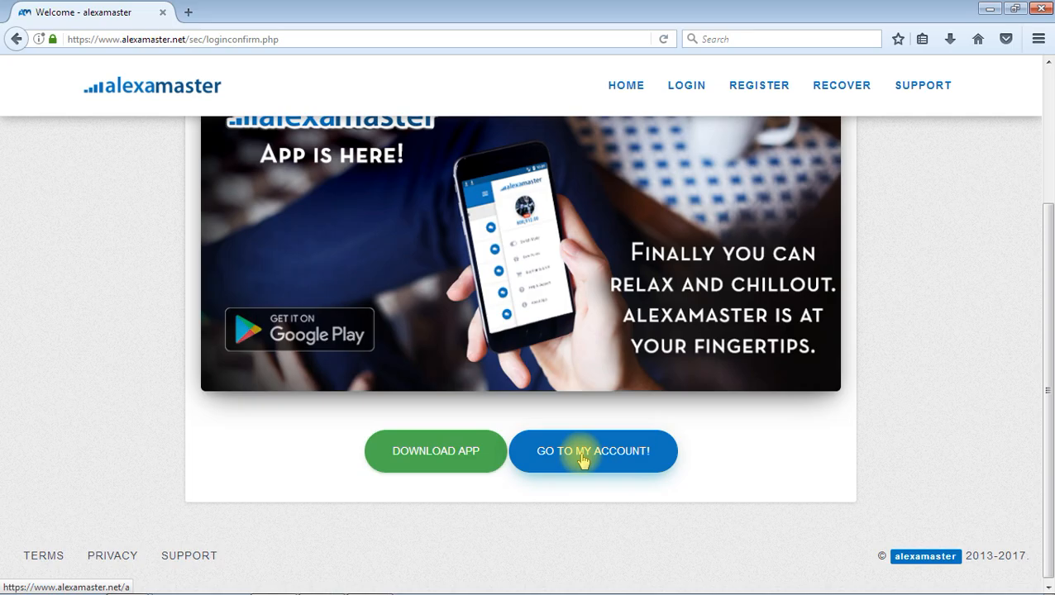
{"action": "left_click", "coordinate": [592, 451]}
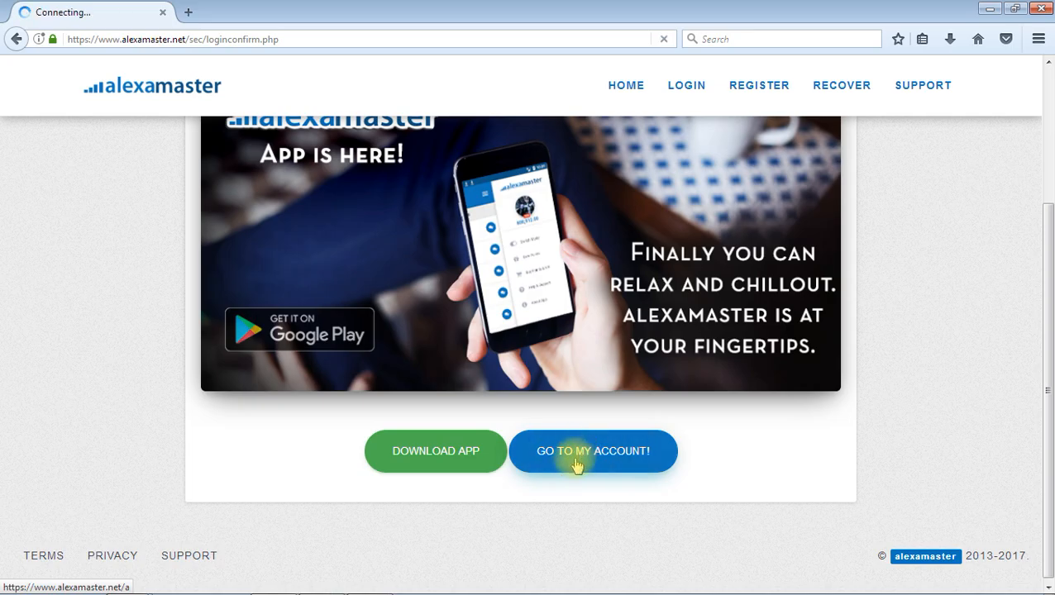
{"action": "left_click", "coordinate": [592, 450]}
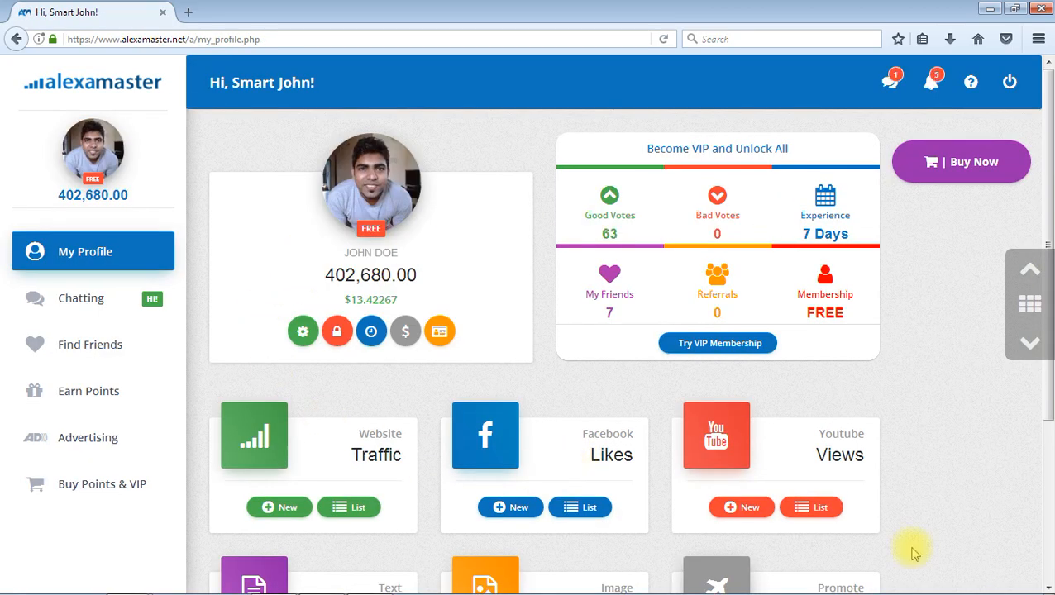
{"action": "mouse_move", "coordinate": [874, 461]}
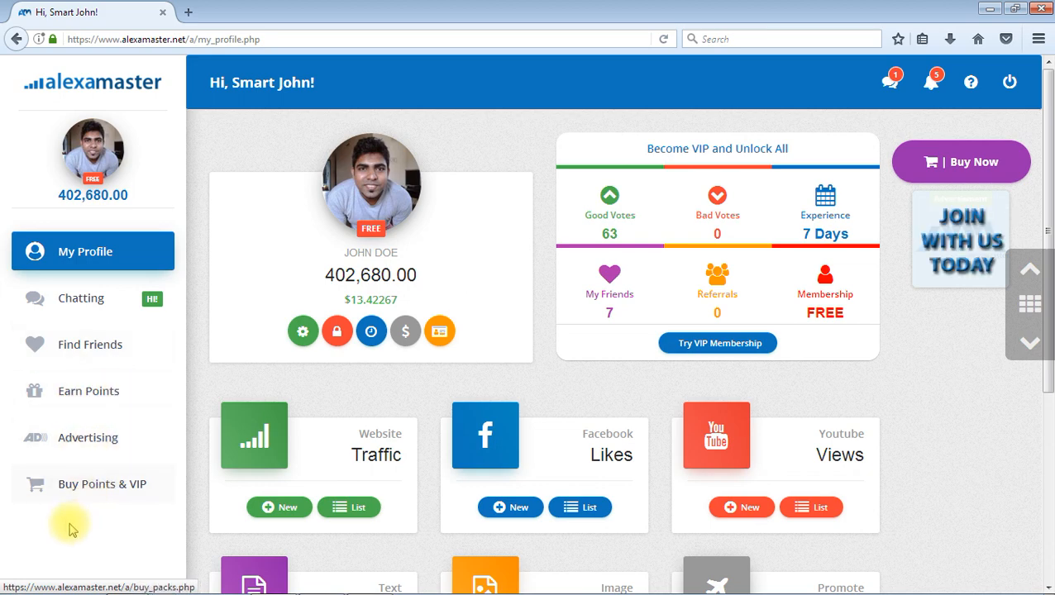
{"action": "mouse_move", "coordinate": [99, 483]}
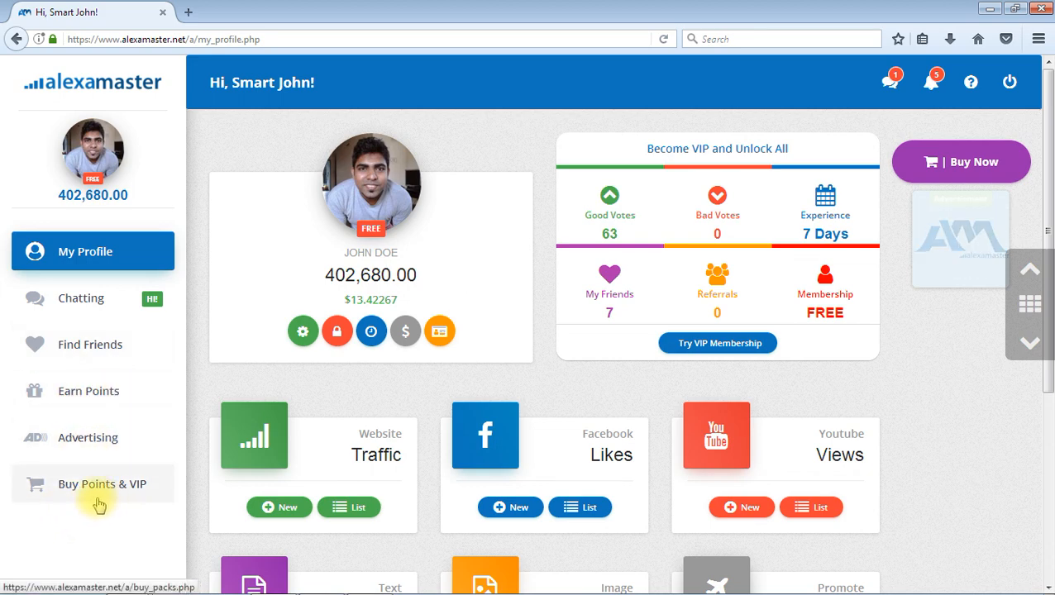
{"action": "mouse_move", "coordinate": [662, 473]}
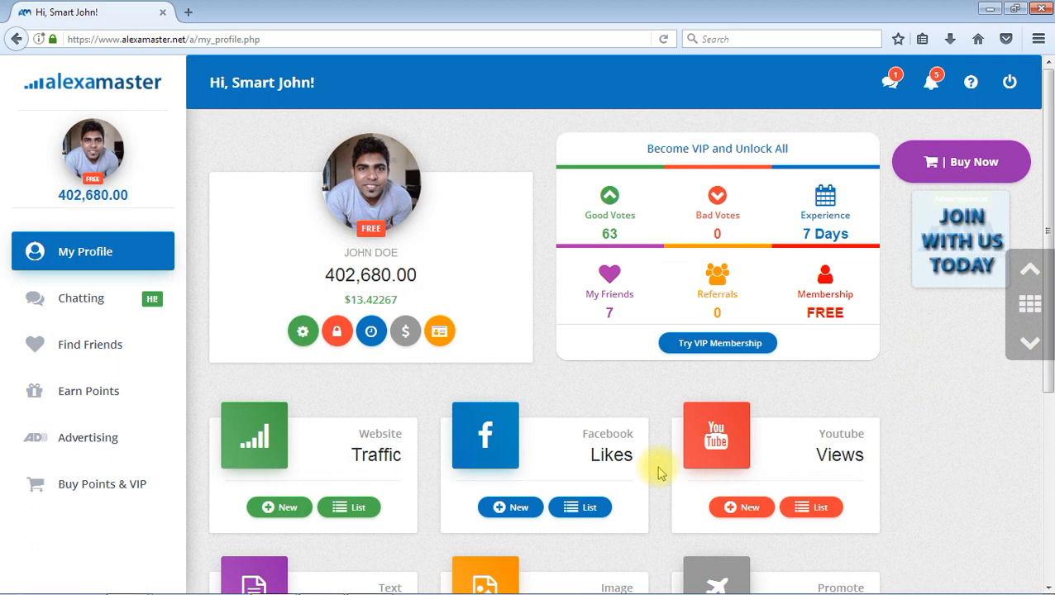
{"action": "mouse_move", "coordinate": [337, 331]}
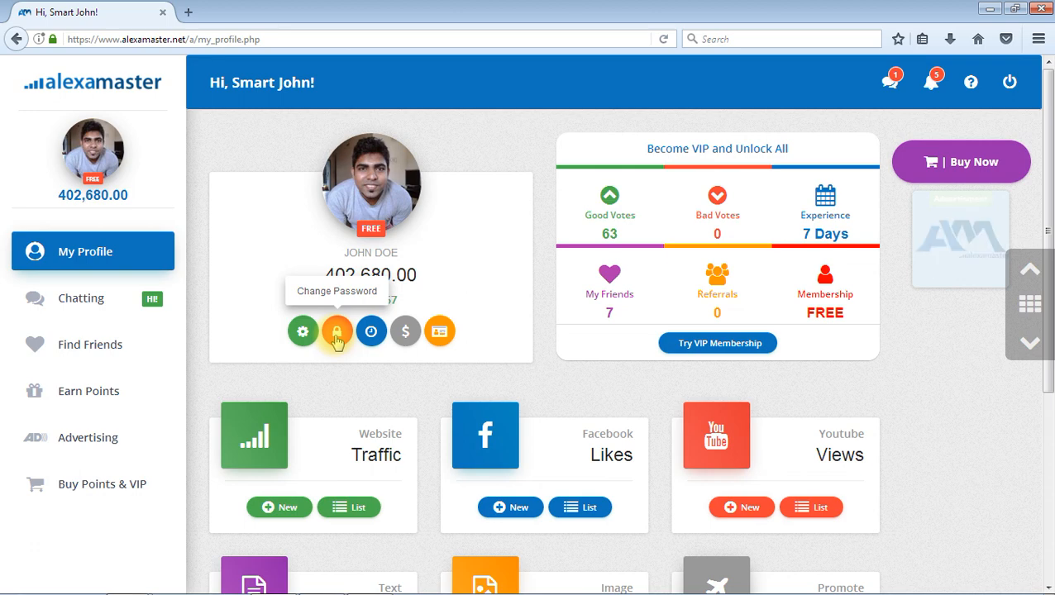
{"action": "left_click", "coordinate": [338, 331]}
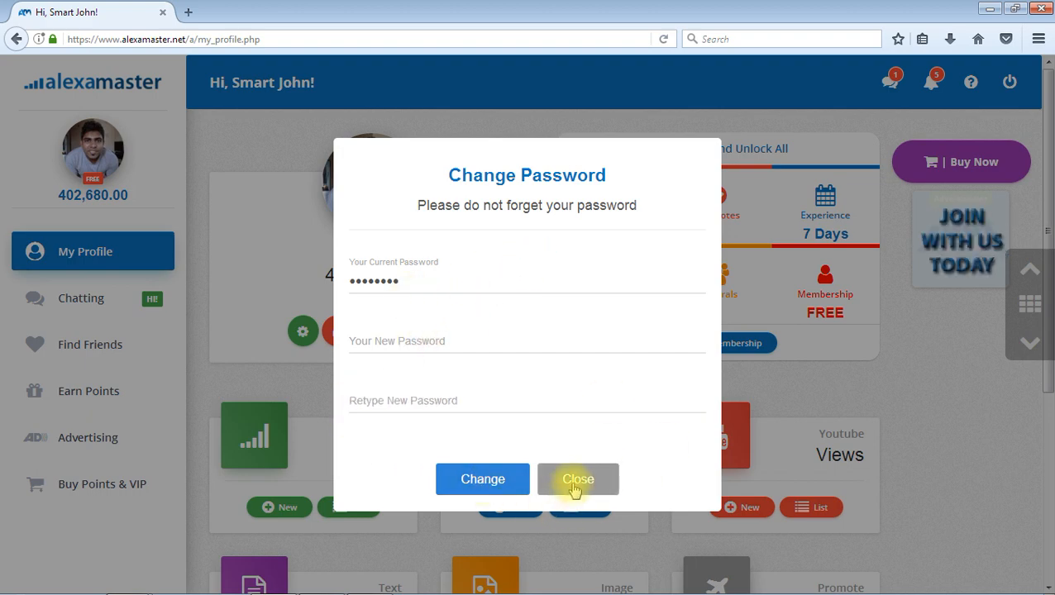
{"action": "left_click", "coordinate": [577, 479]}
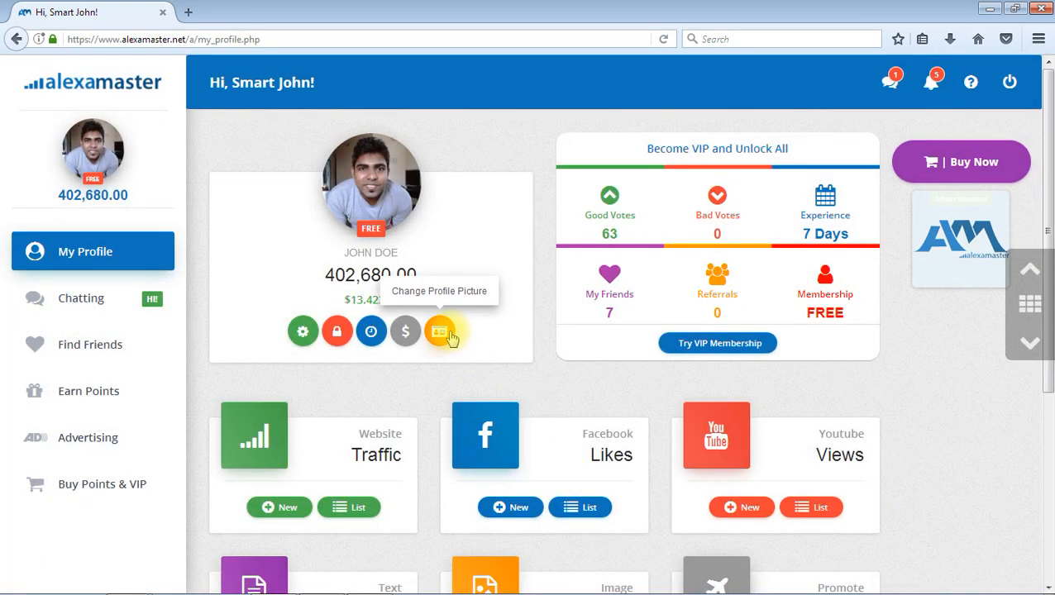